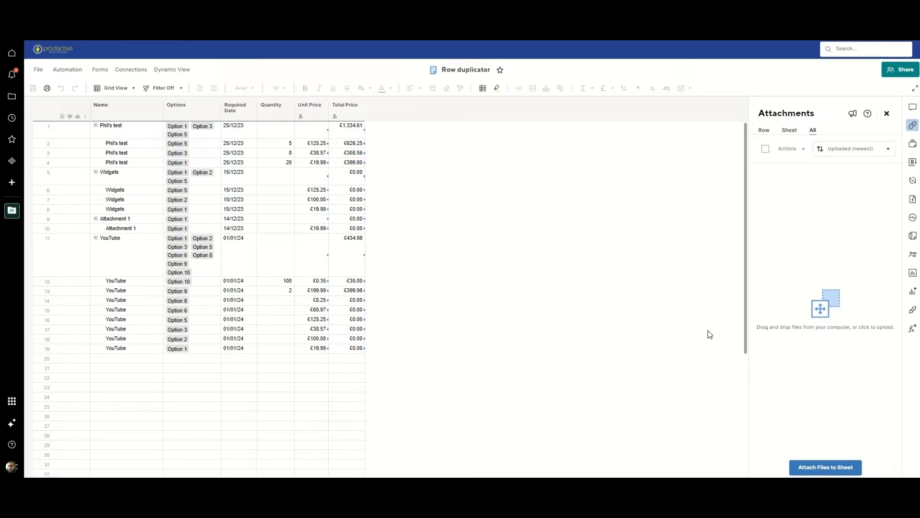
mouse_move(492, 261)
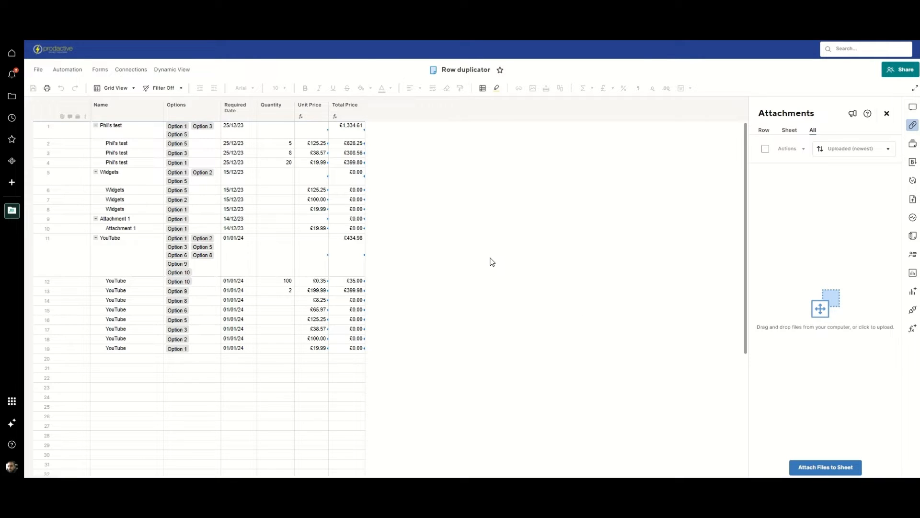
Step: Select the 'Phil's test' parent row in the sheet to work with its attachments
left_click(214, 255)
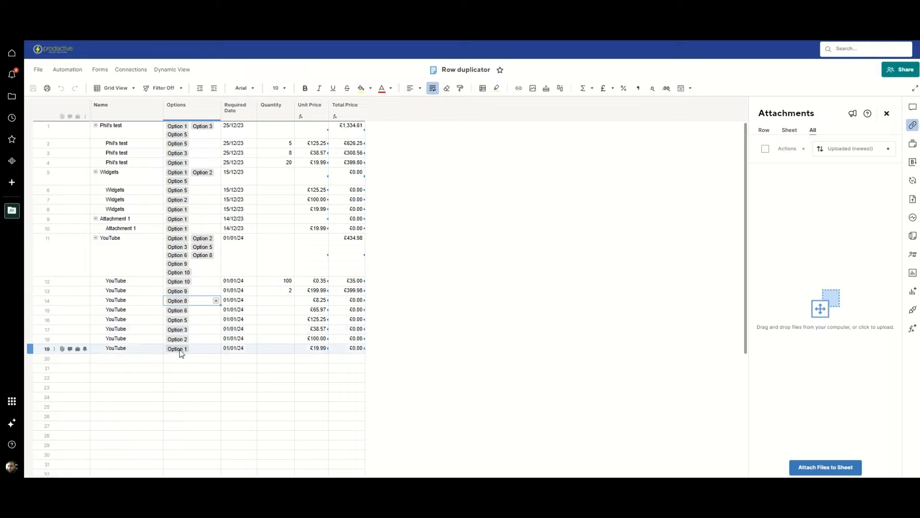
left_click(579, 281)
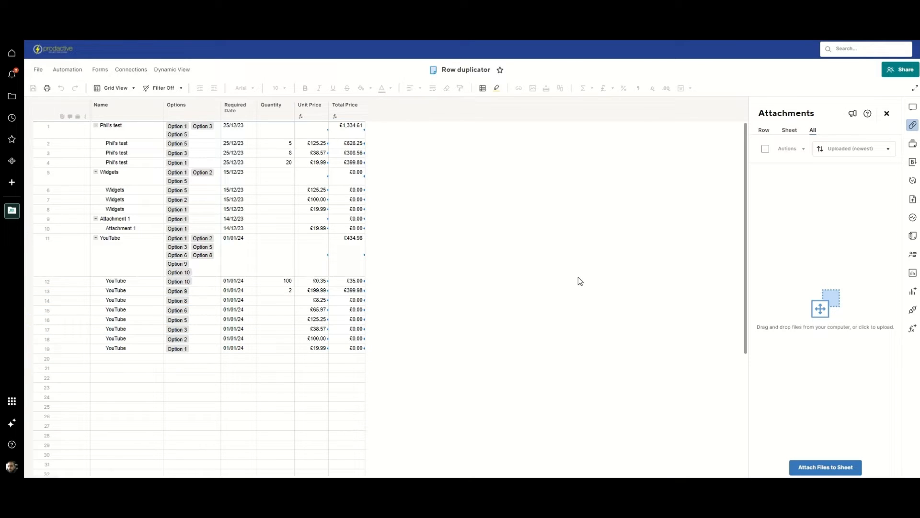
mouse_move(545, 257)
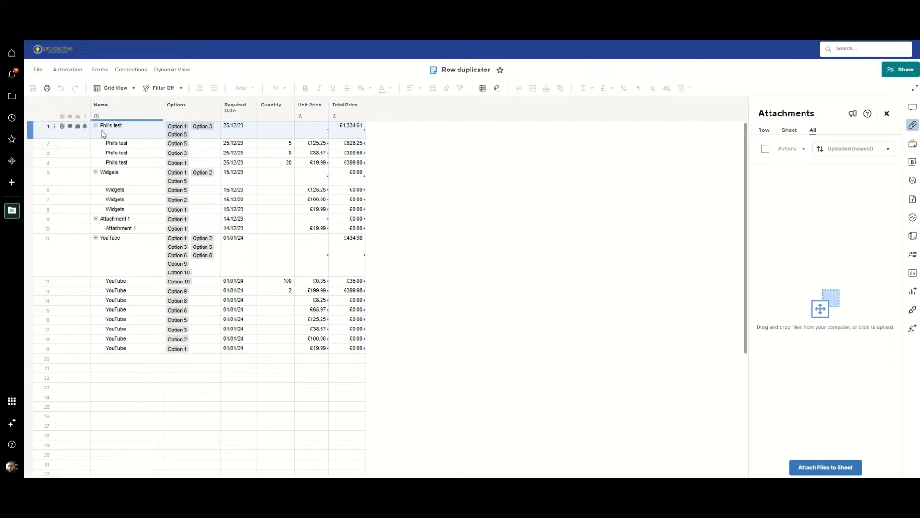
left_click(116, 143)
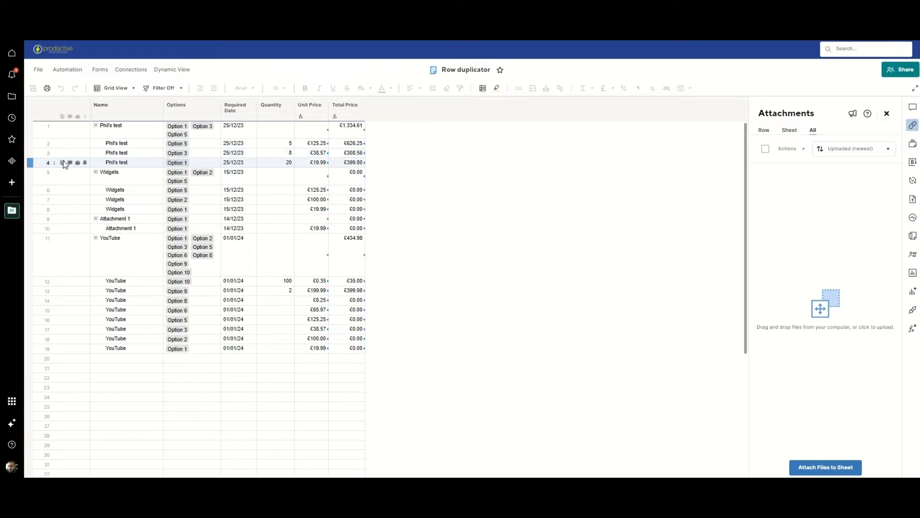
Step: Start attaching a file to row 1 with Google Drive as the source
left_click(69, 125)
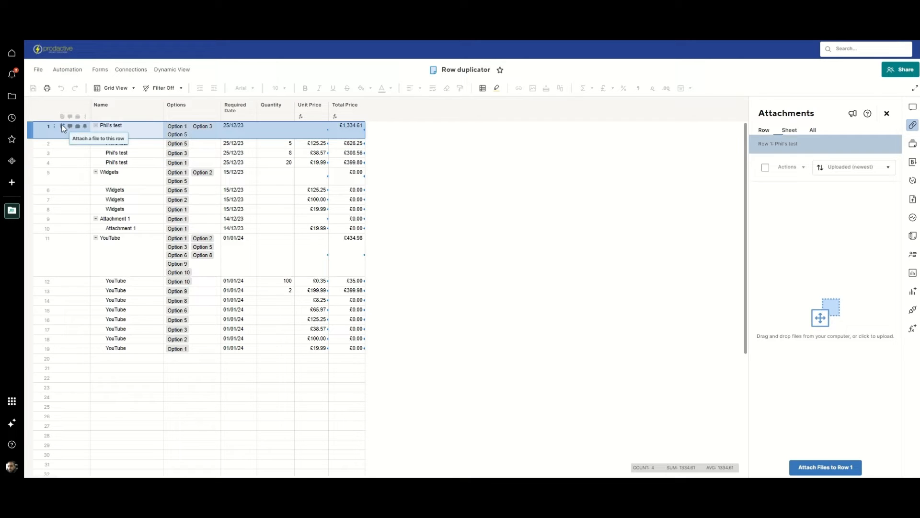
left_click(824, 467)
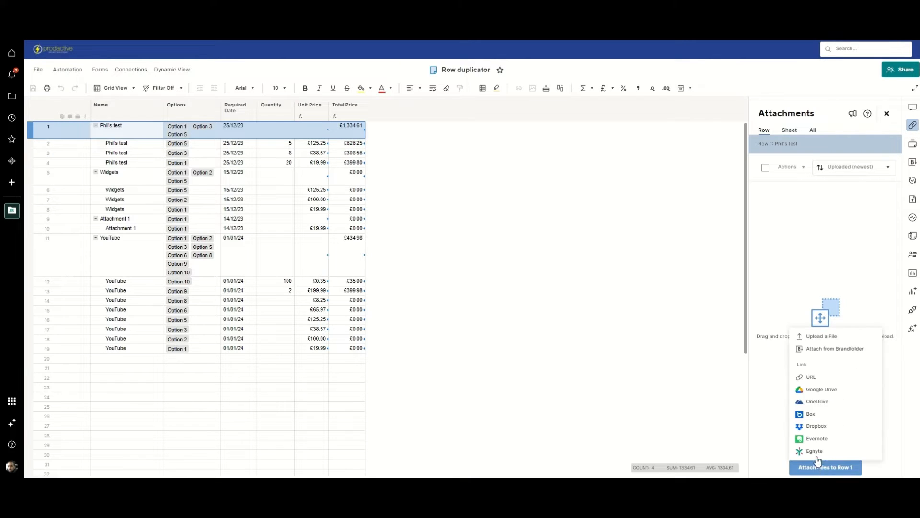
mouse_move(822, 389)
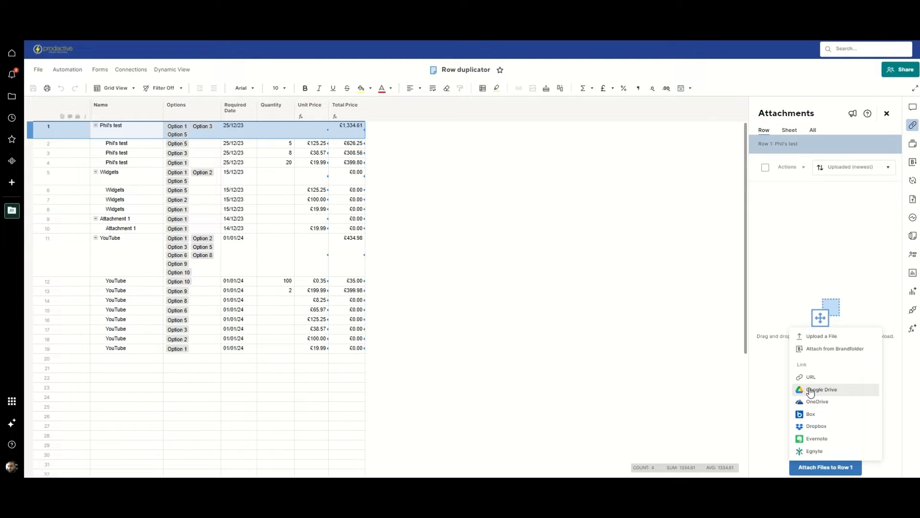
mouse_move(817, 394)
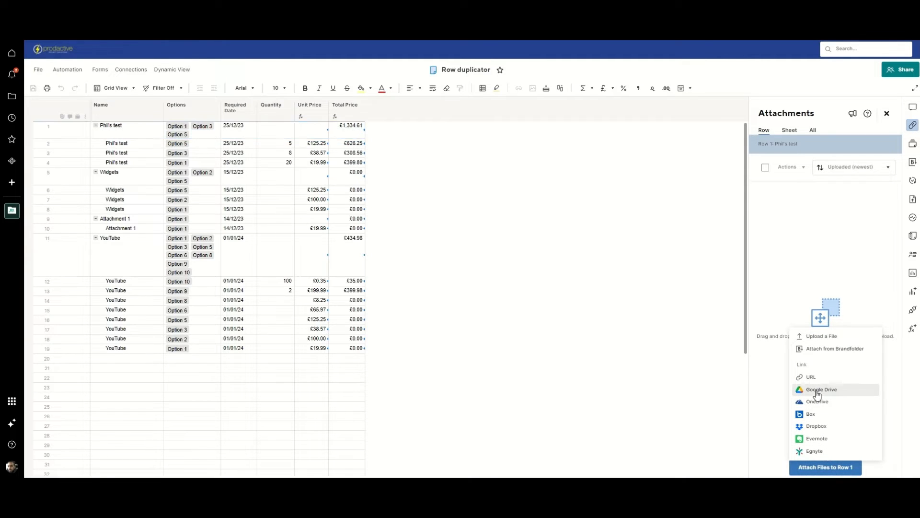
left_click(821, 389)
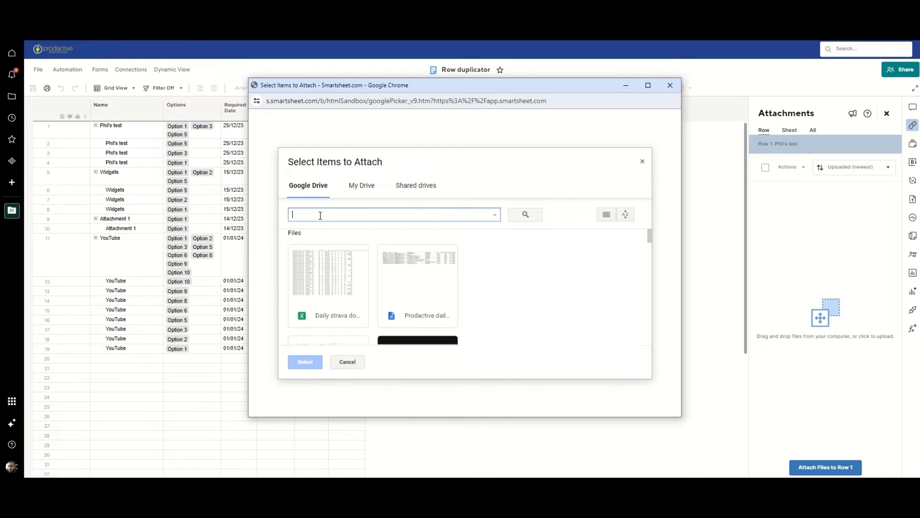
Step: Search the picker for 'logo' and choose Prodactive logo.png for row 1
type("logo")
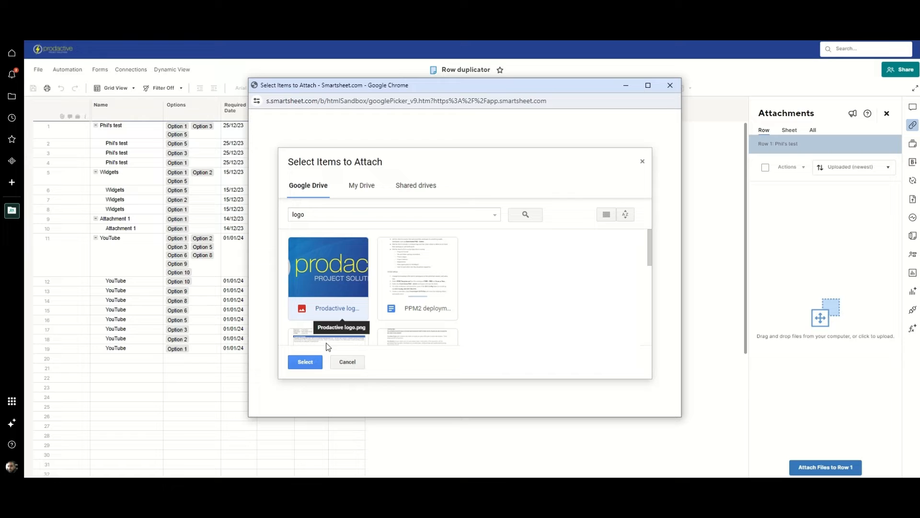
left_click(305, 362)
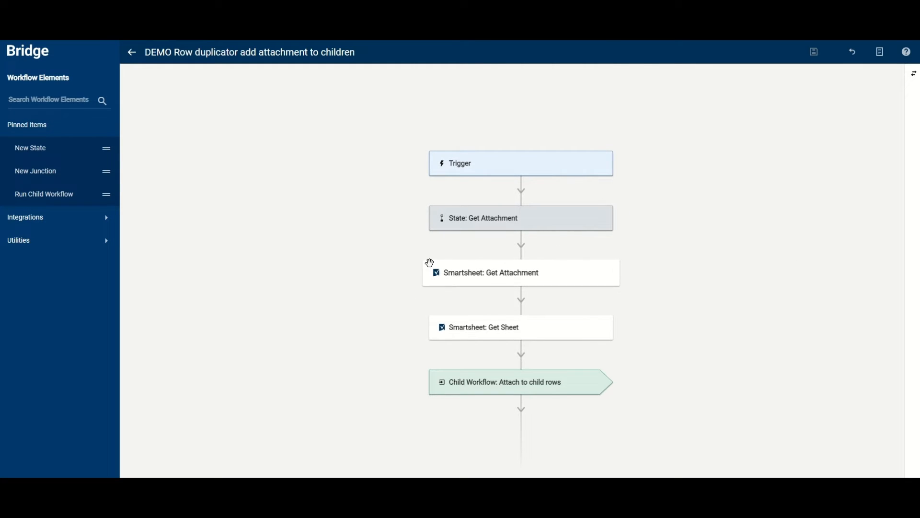
mouse_move(346, 257)
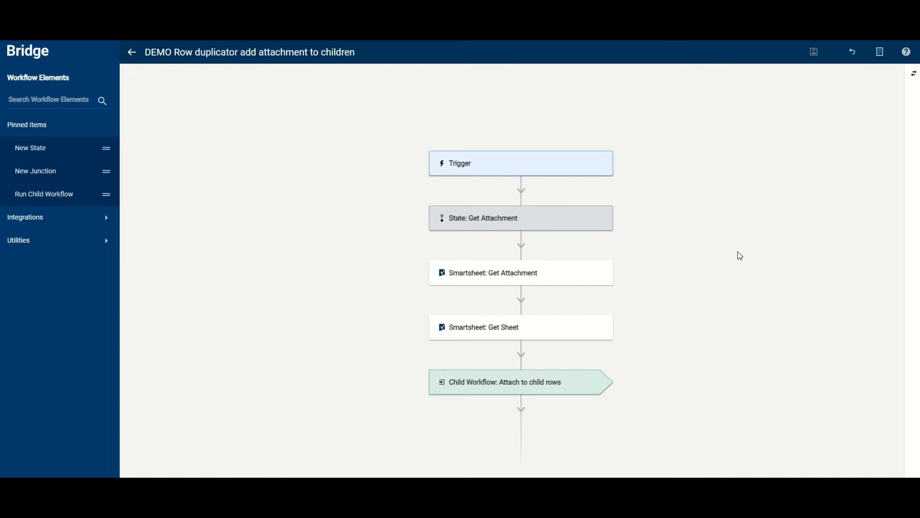
mouse_move(703, 302)
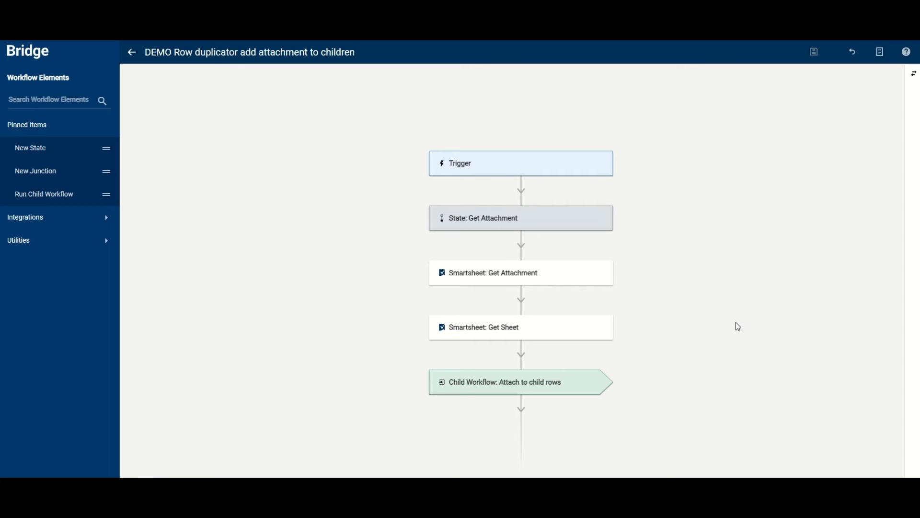
mouse_move(679, 273)
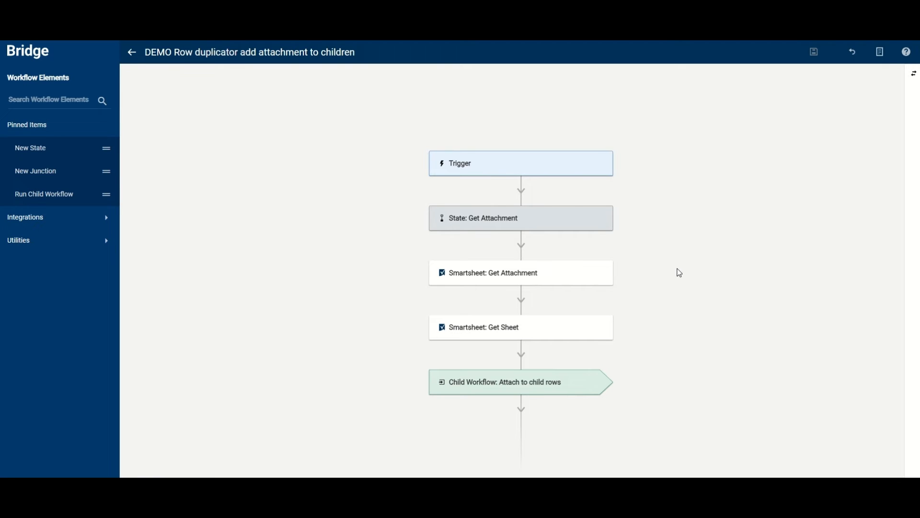
mouse_move(512, 266)
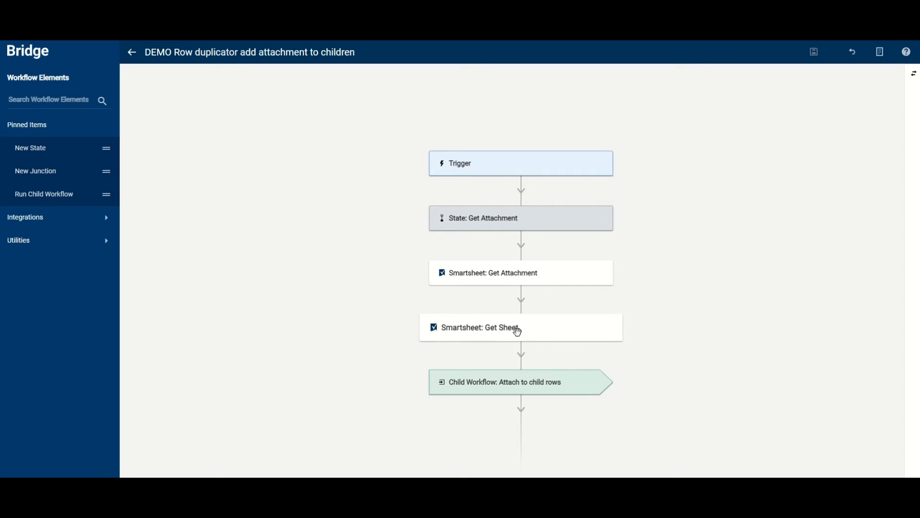
mouse_move(772, 353)
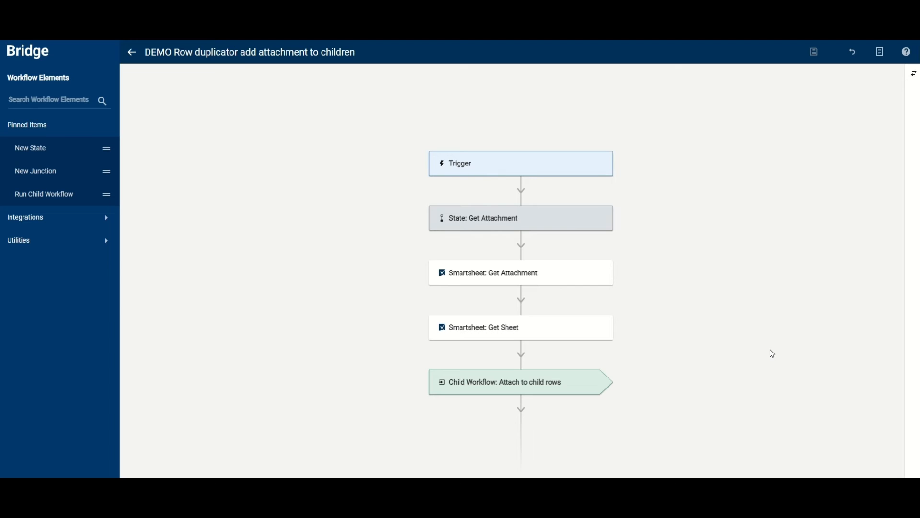
mouse_move(800, 417)
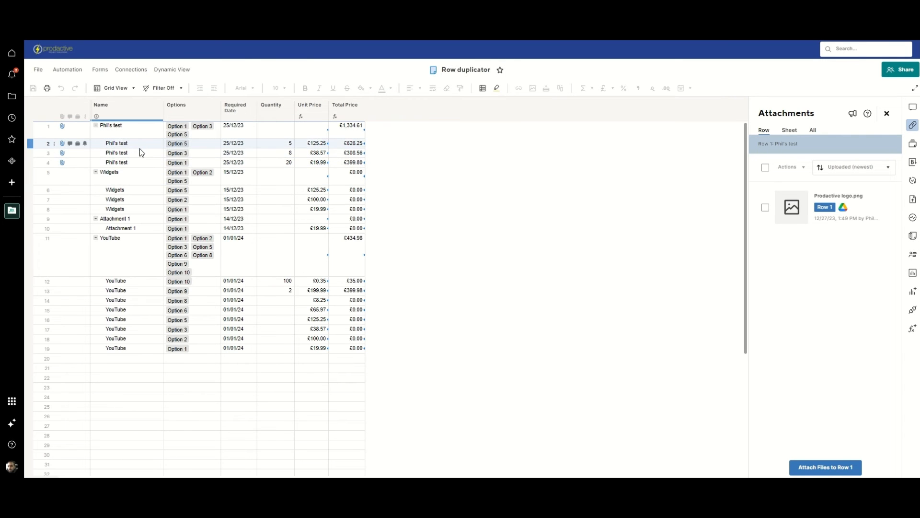
Step: Confirm Prodactive logo.png appears on parent row 1 and child row 2, then preview it
left_click(48, 126)
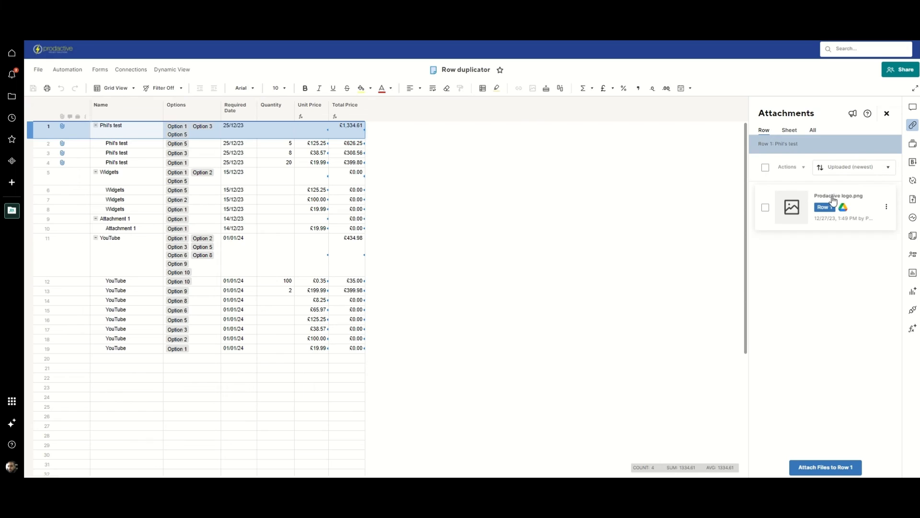
left_click(791, 207)
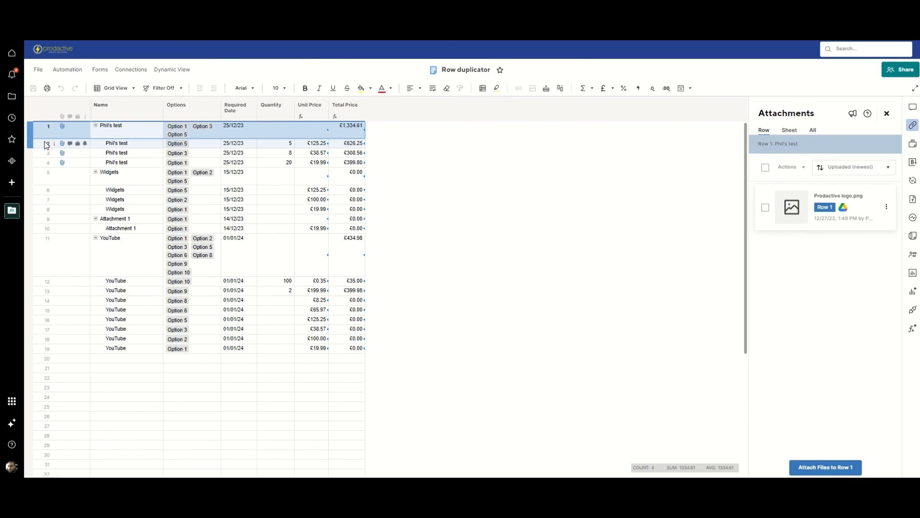
left_click(116, 143)
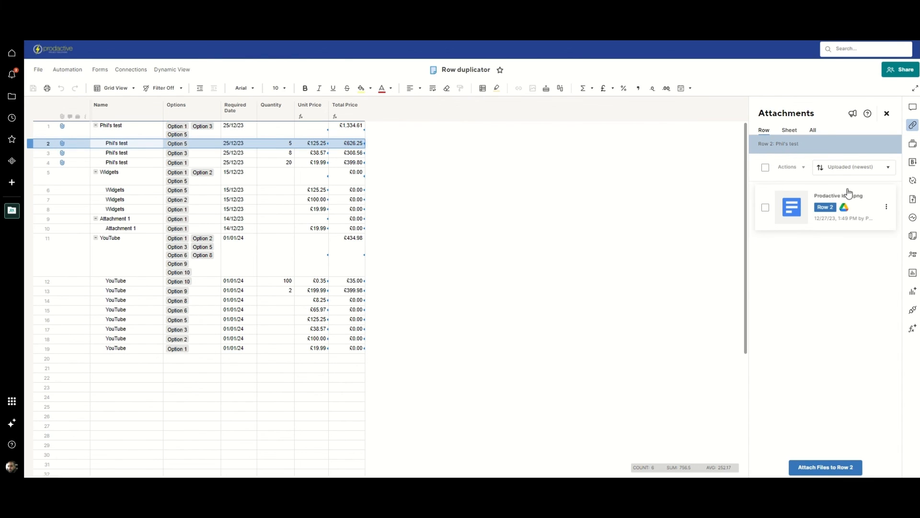
left_click(791, 207)
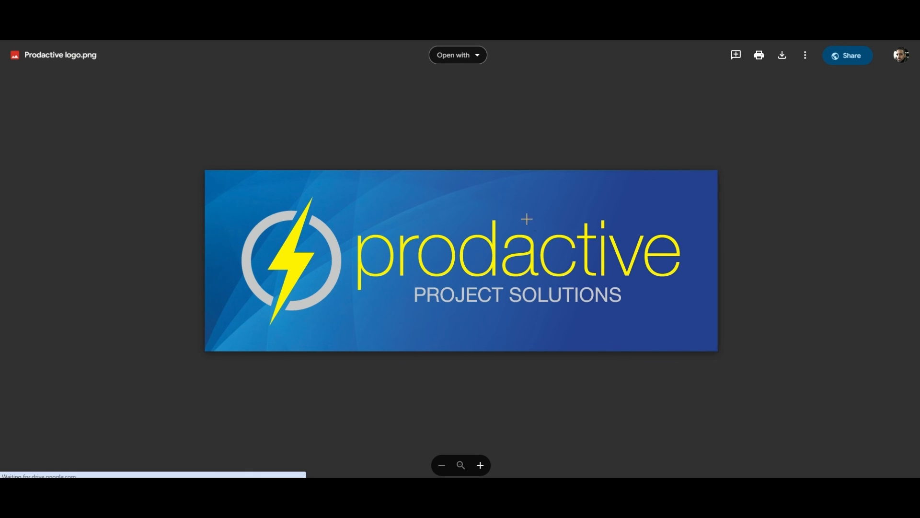